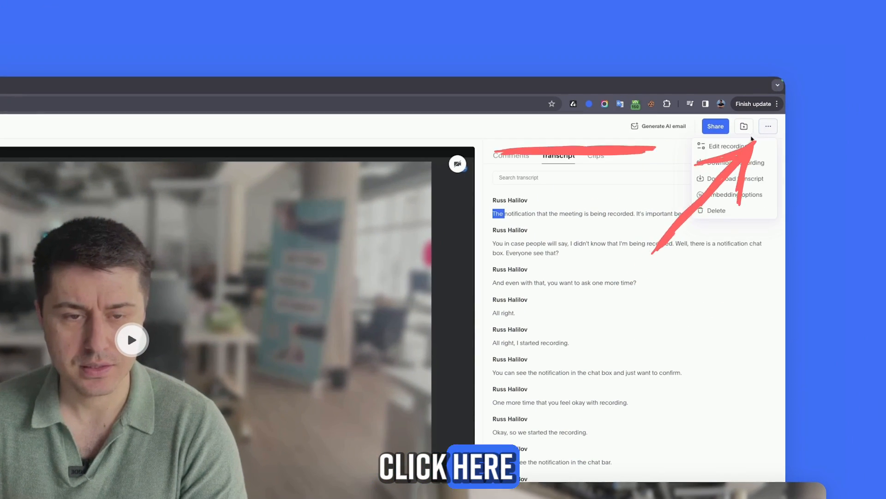
Start editing the meeting recording from the more options menu.
click(728, 146)
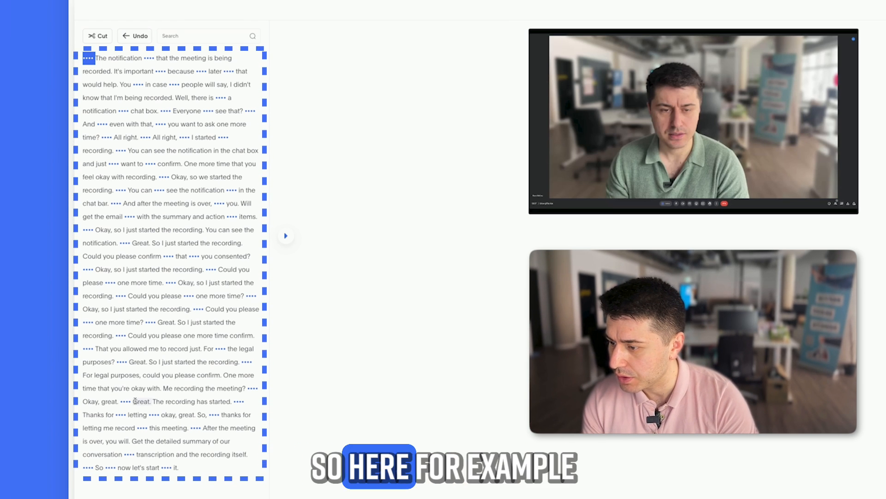
Cut the sentence 'The recording has started.' so it shows as a bracketed ellipsis.
click(285, 236)
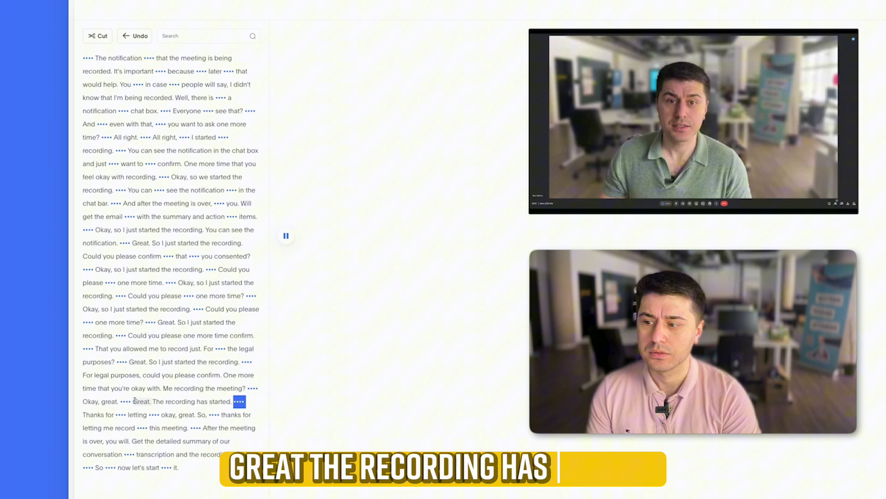
click(285, 236)
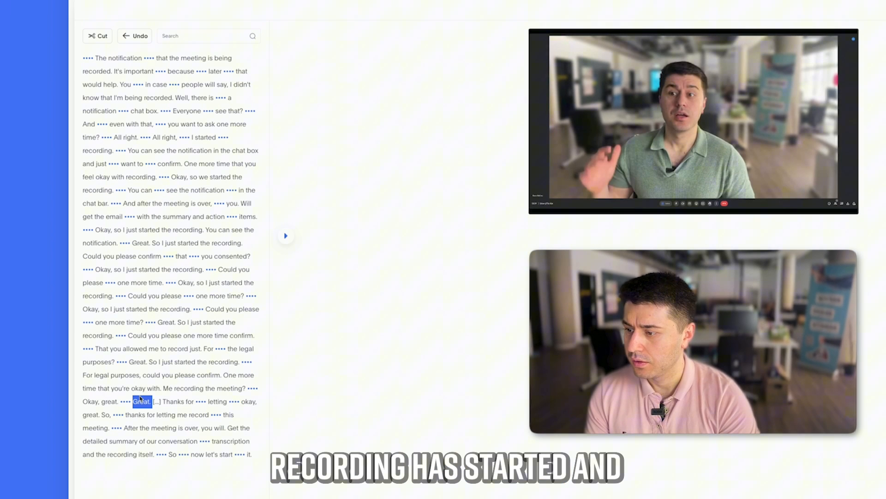
click(286, 236)
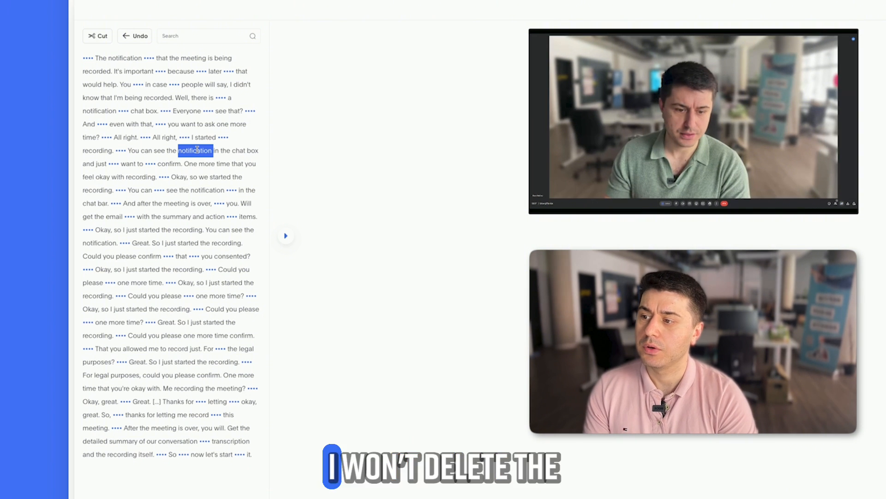
Cut 'notification', restore 'The recording has started.', and search 'more' to highlight matches.
click(285, 235)
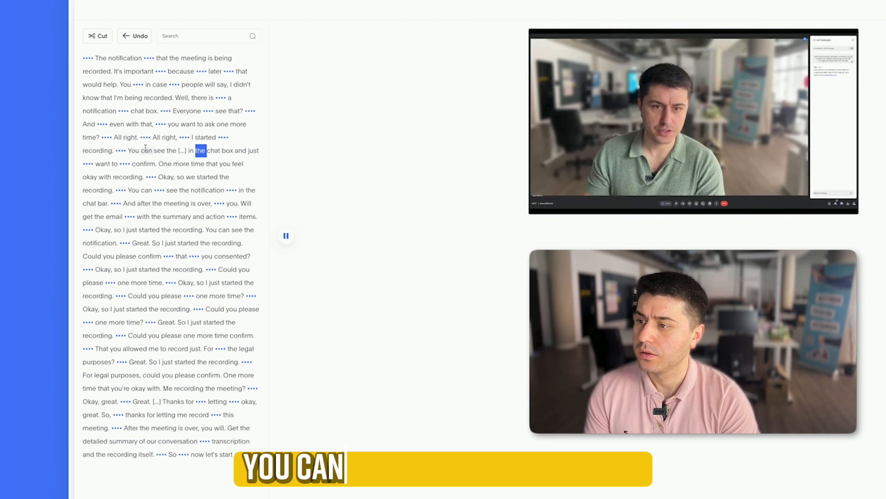
click(286, 235)
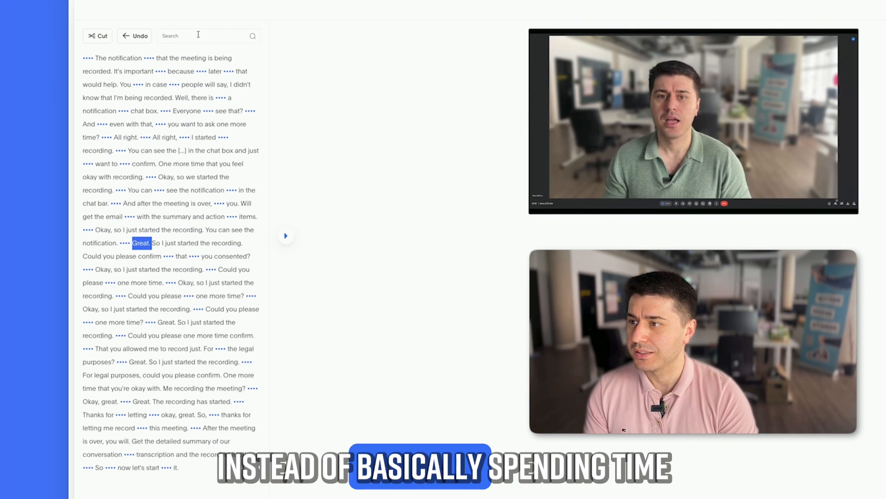
text(more)
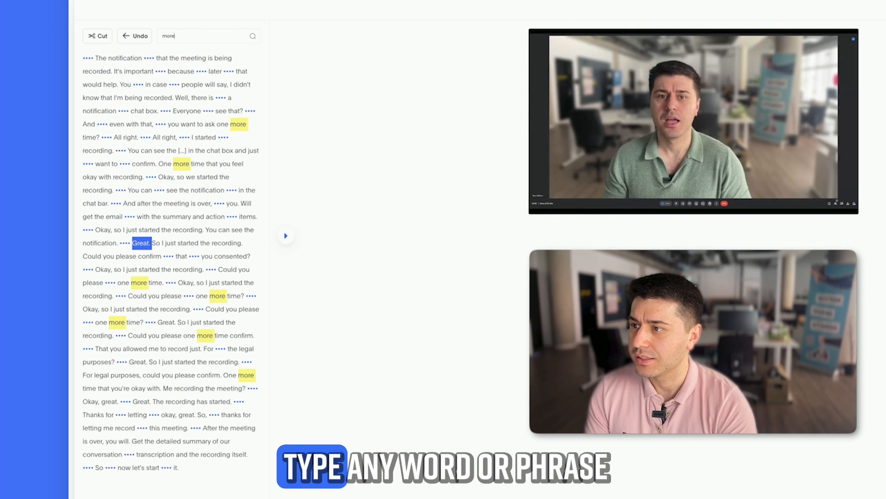